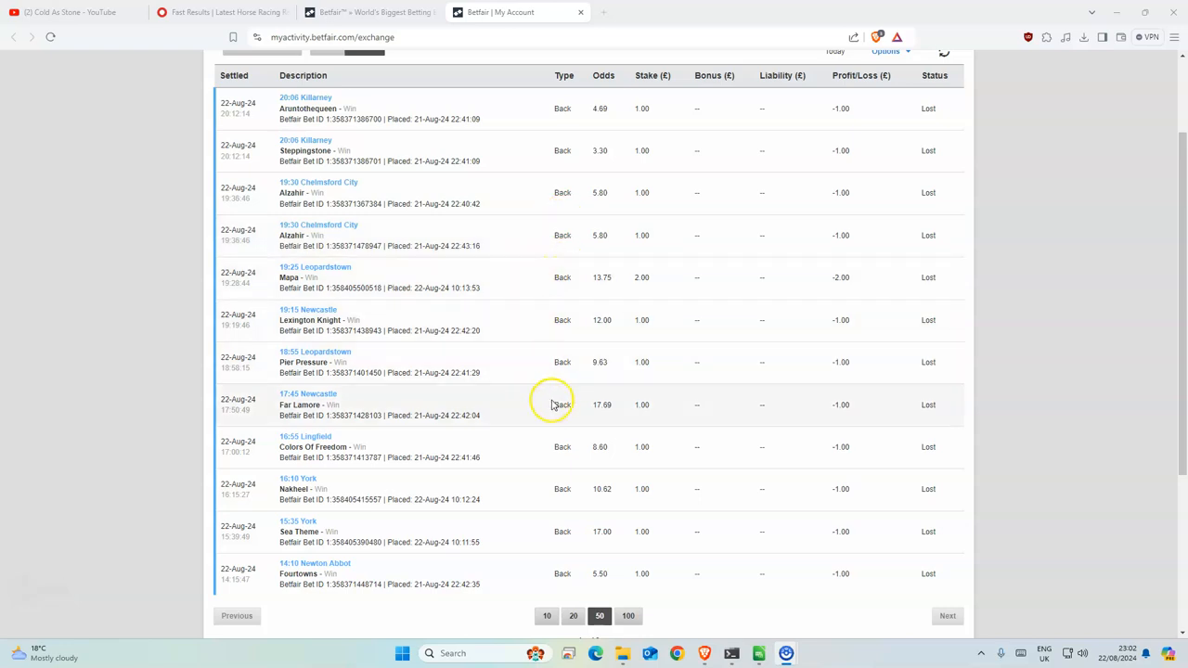
{"action": "mouse_move", "coordinate": [591, 574]}
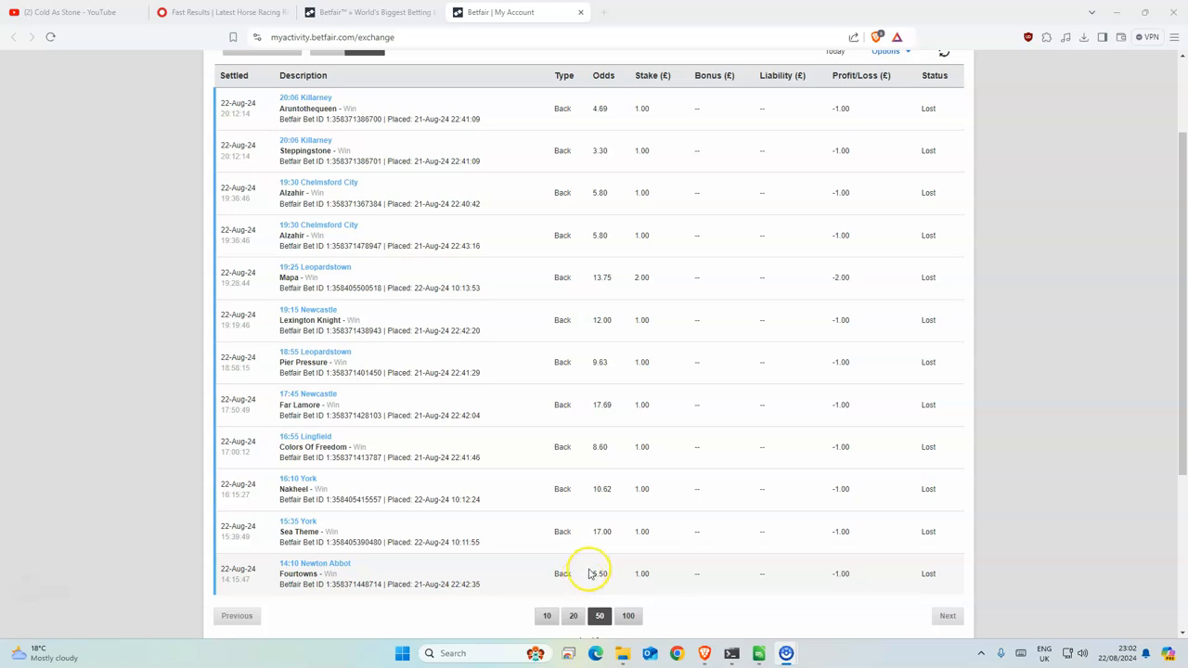
{"action": "mouse_move", "coordinate": [638, 476]}
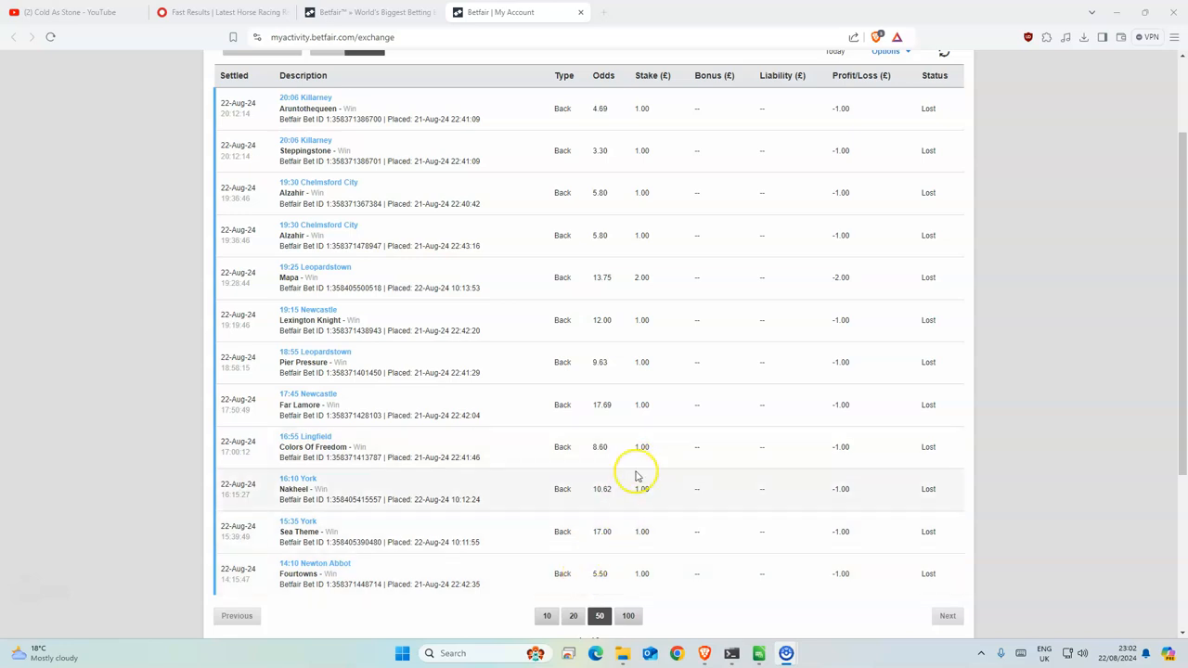
{"action": "mouse_move", "coordinate": [327, 490]}
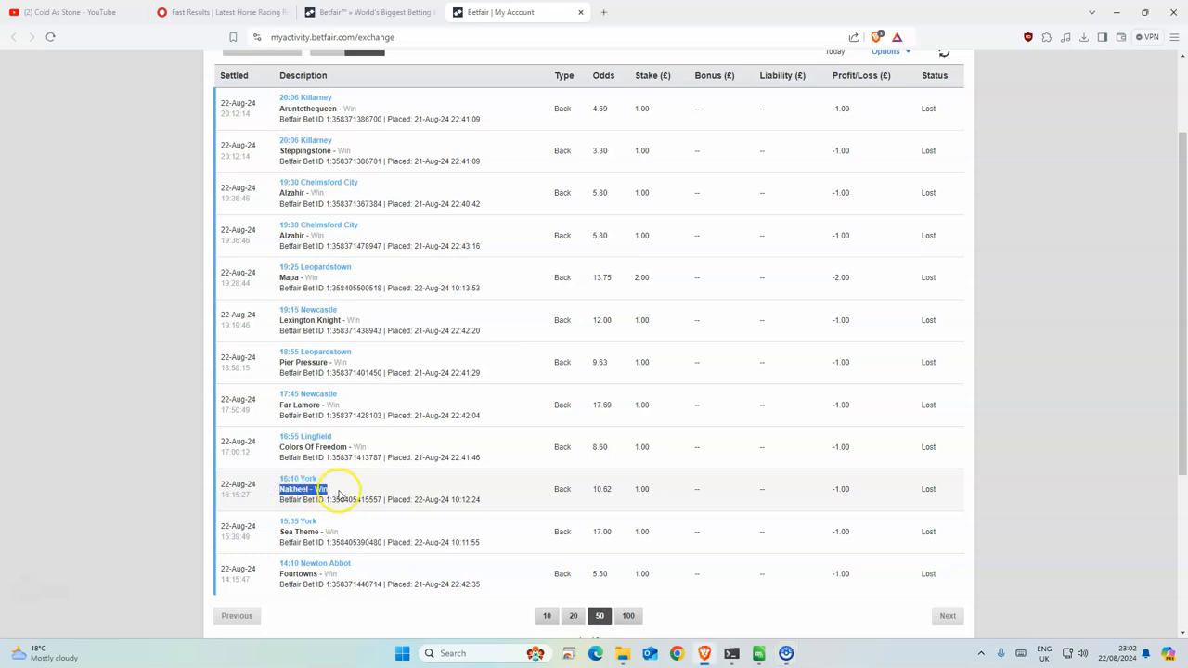
{"action": "mouse_move", "coordinate": [682, 442]}
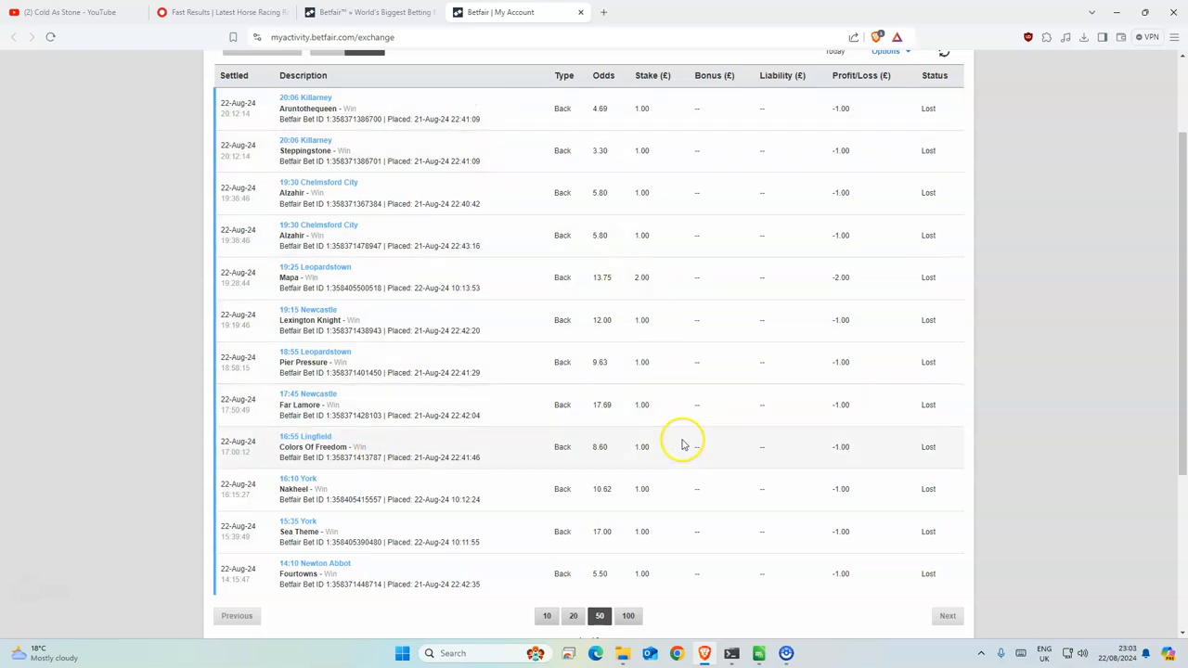
{"action": "mouse_move", "coordinate": [682, 444]}
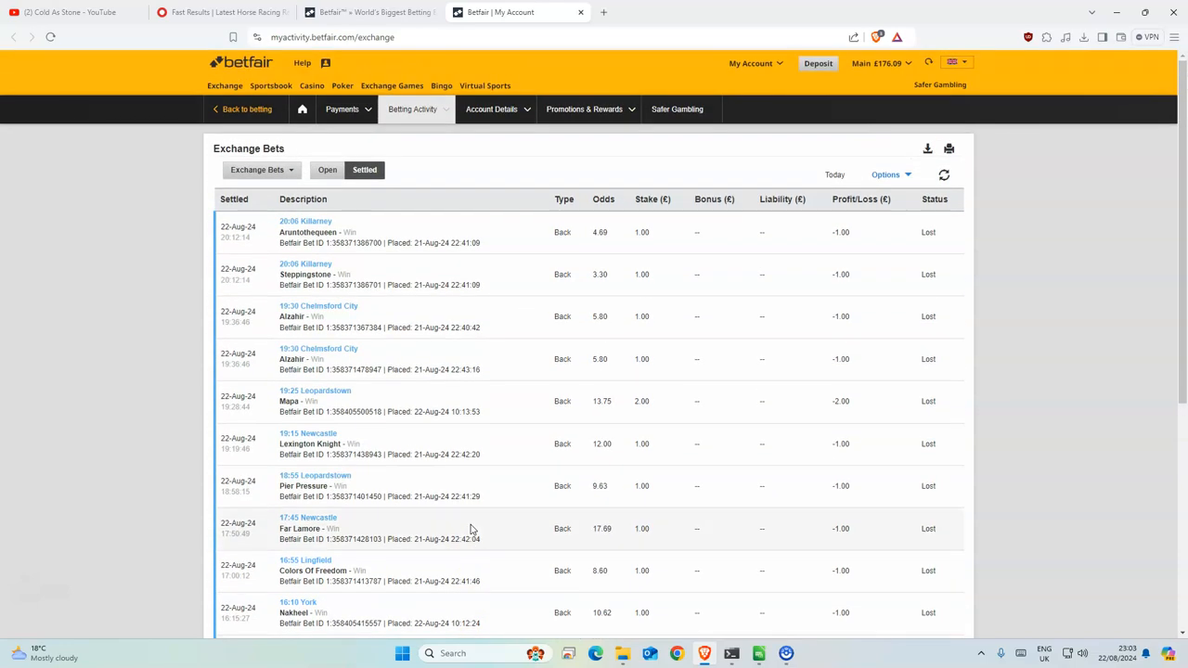
Review the York selections list, checking the Leovanni entry and Fairy Glen's probability
{"action": "scroll", "scroll_direction": "down", "scroll_amount": 3}
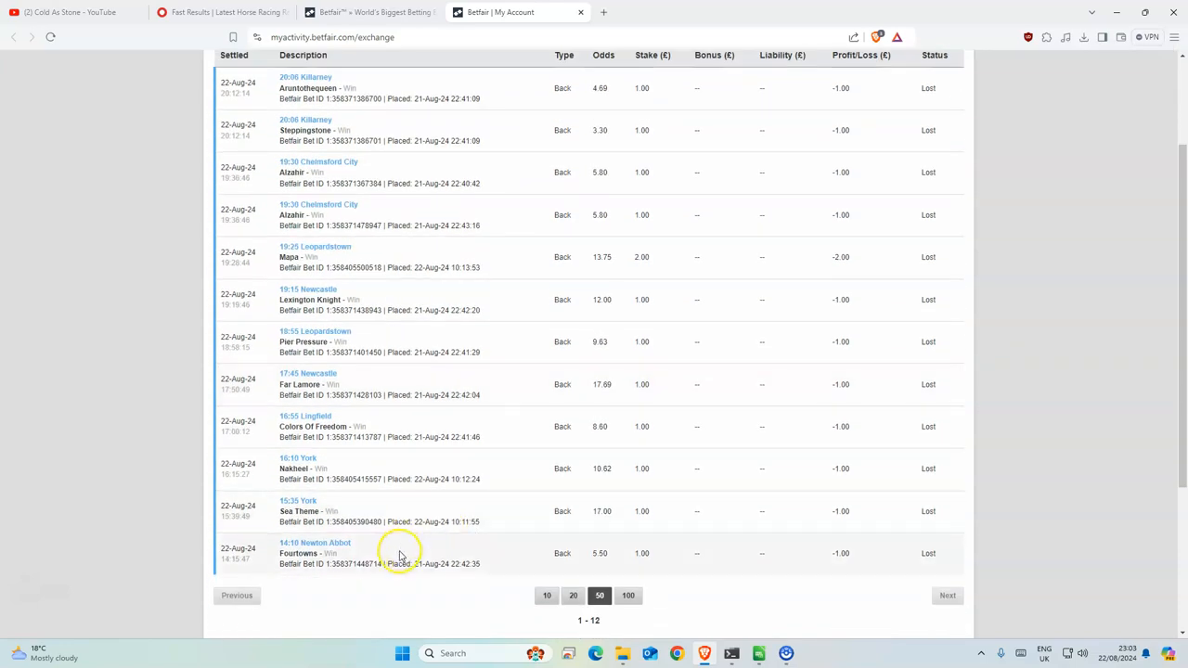
{"action": "mouse_move", "coordinate": [432, 429]}
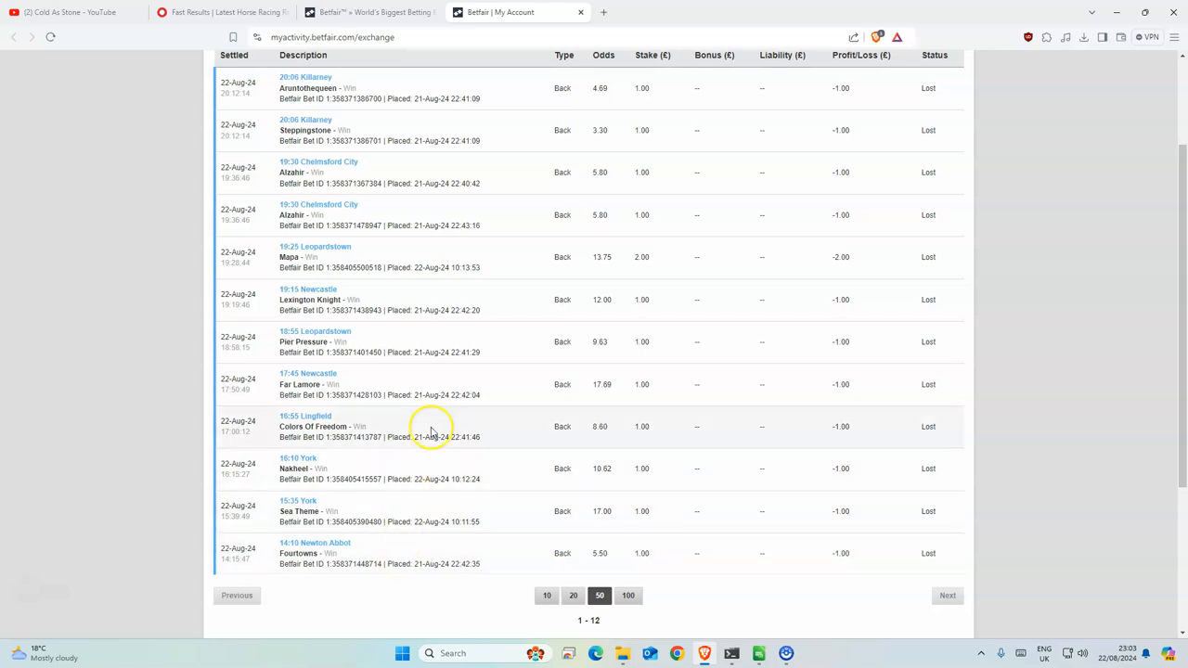
{"action": "scroll", "scroll_direction": "up", "scroll_amount": 3}
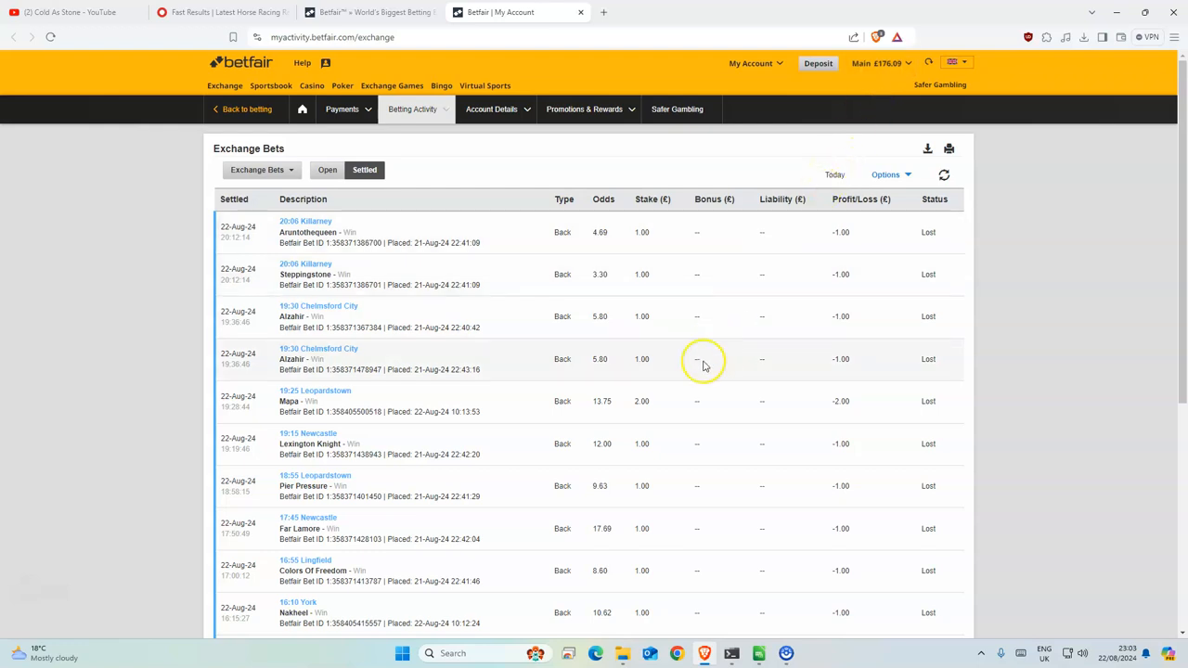
{"action": "scroll", "scroll_direction": "down", "scroll_amount": 3}
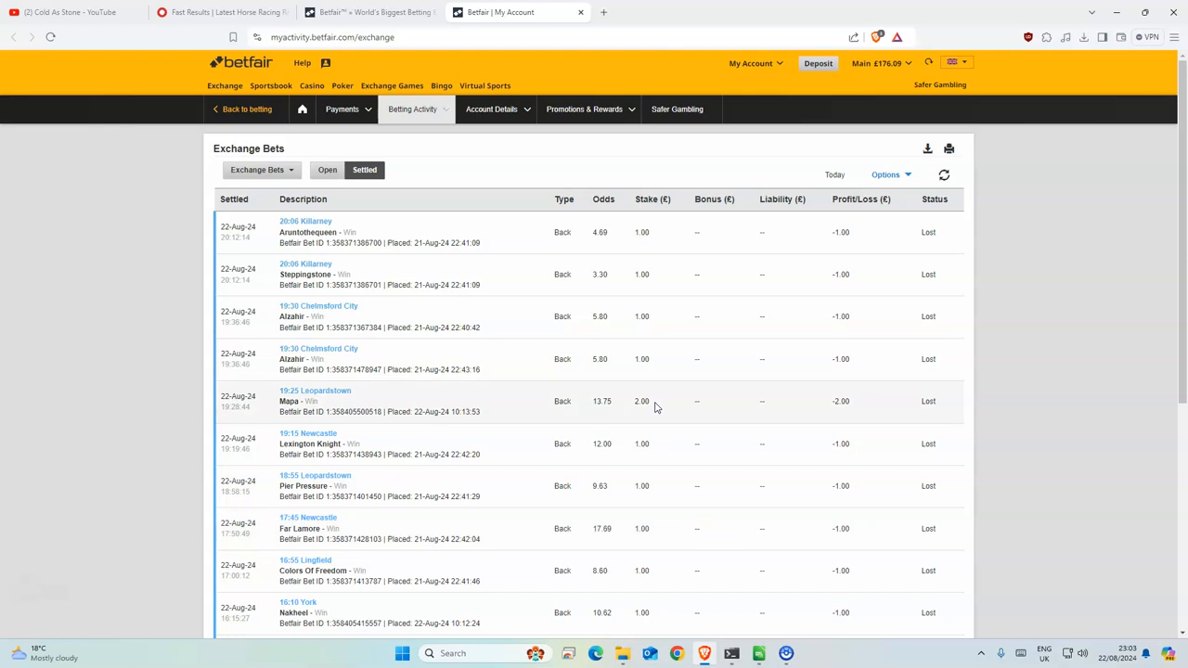
{"action": "mouse_move", "coordinate": [185, 538]}
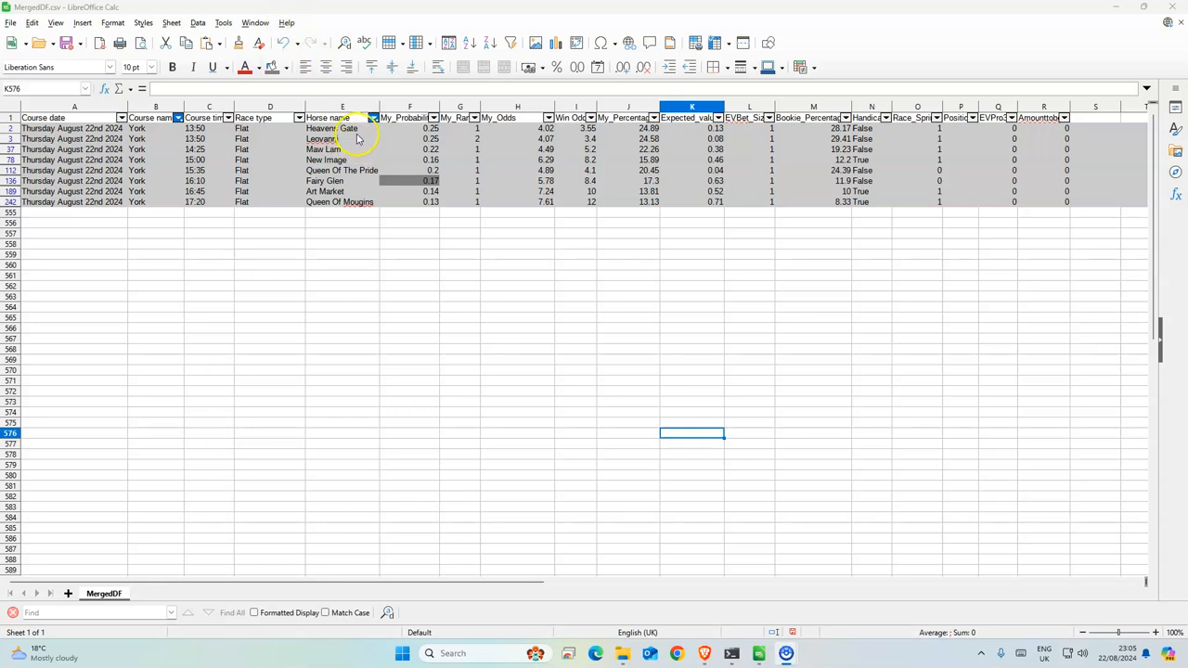
{"action": "left_click", "coordinate": [342, 138]}
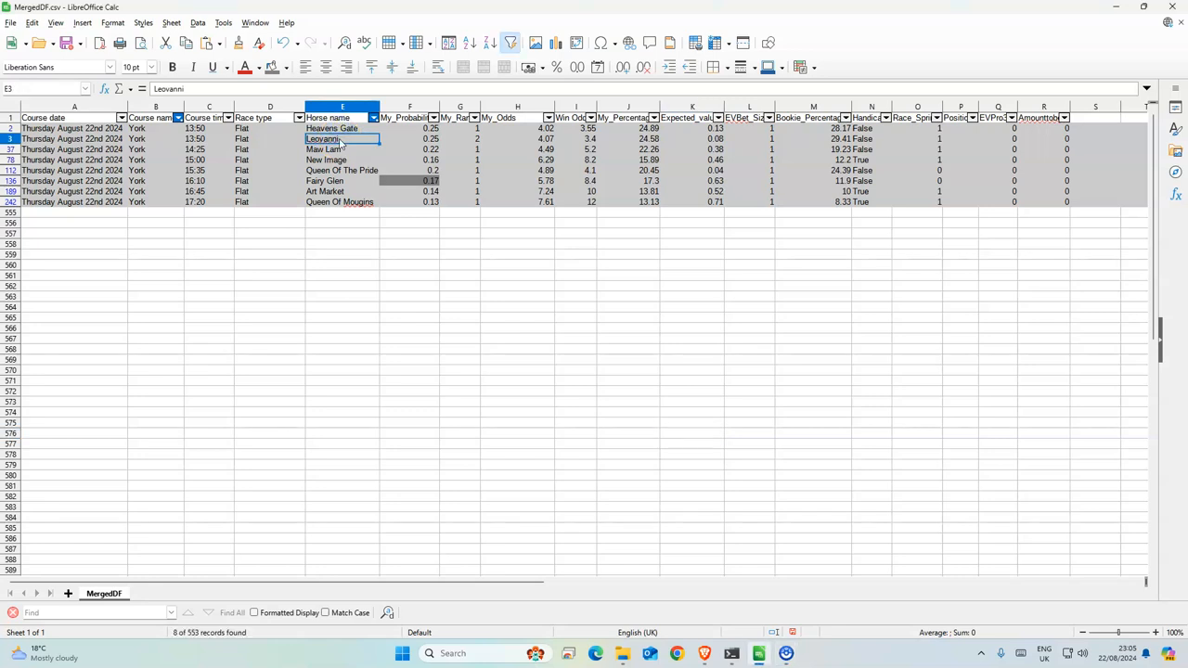
{"action": "mouse_move", "coordinate": [345, 141]}
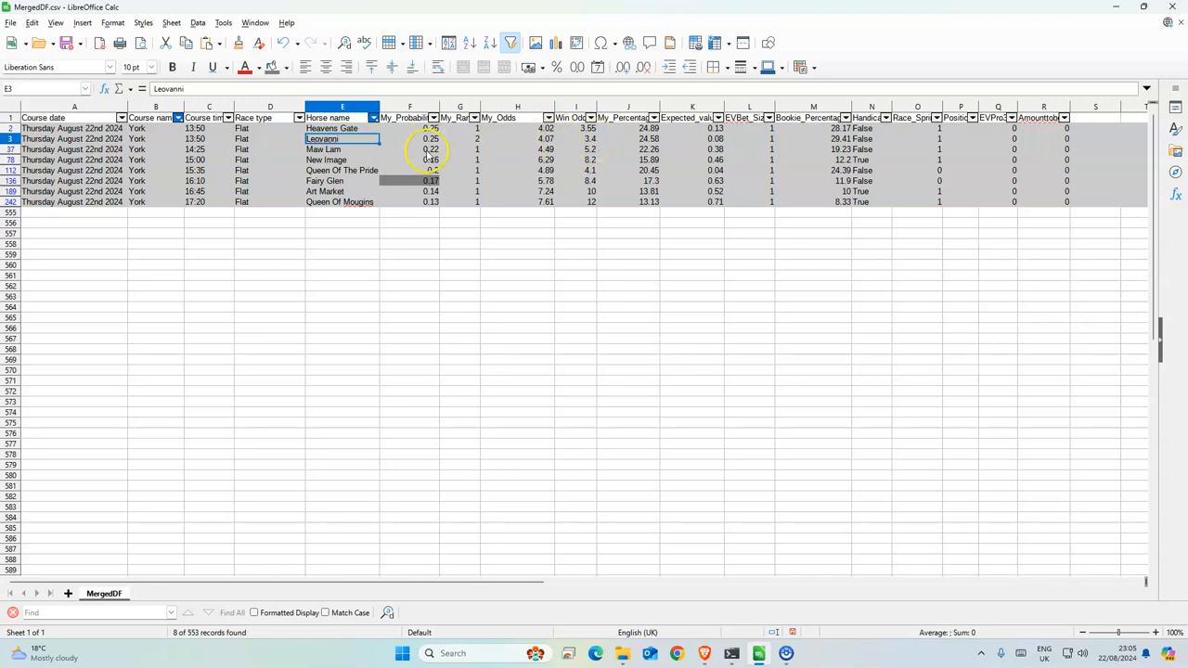
{"action": "left_click", "coordinate": [409, 181]}
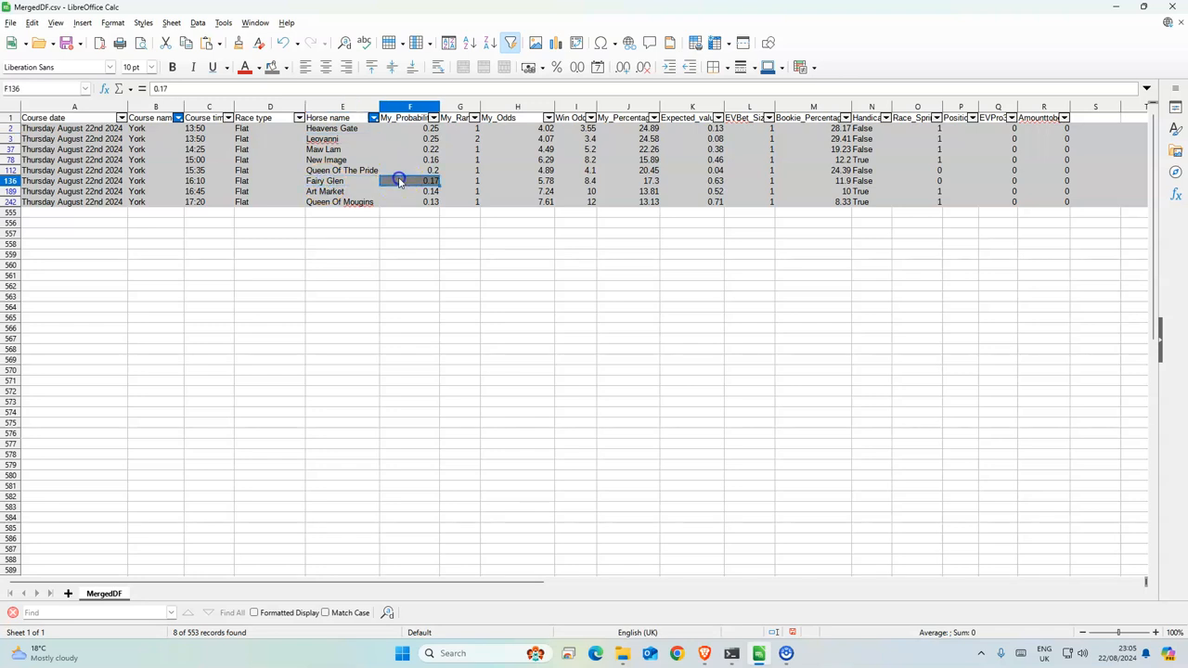
{"action": "left_click", "coordinate": [410, 180]}
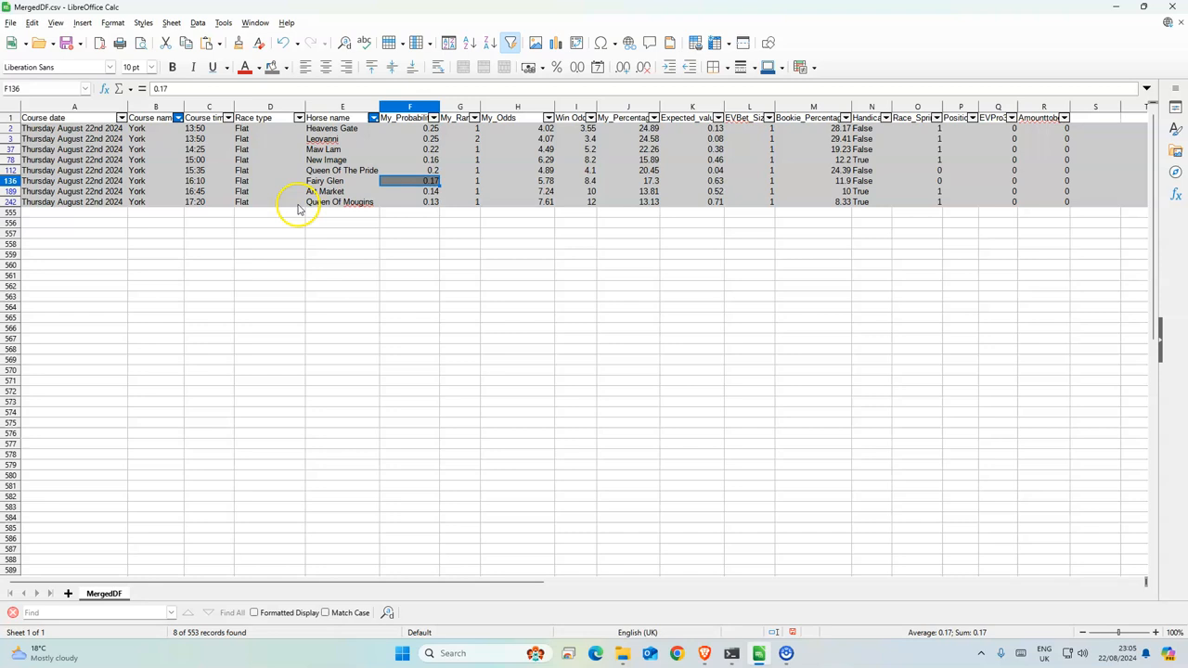
{"action": "left_click", "coordinate": [341, 201]}
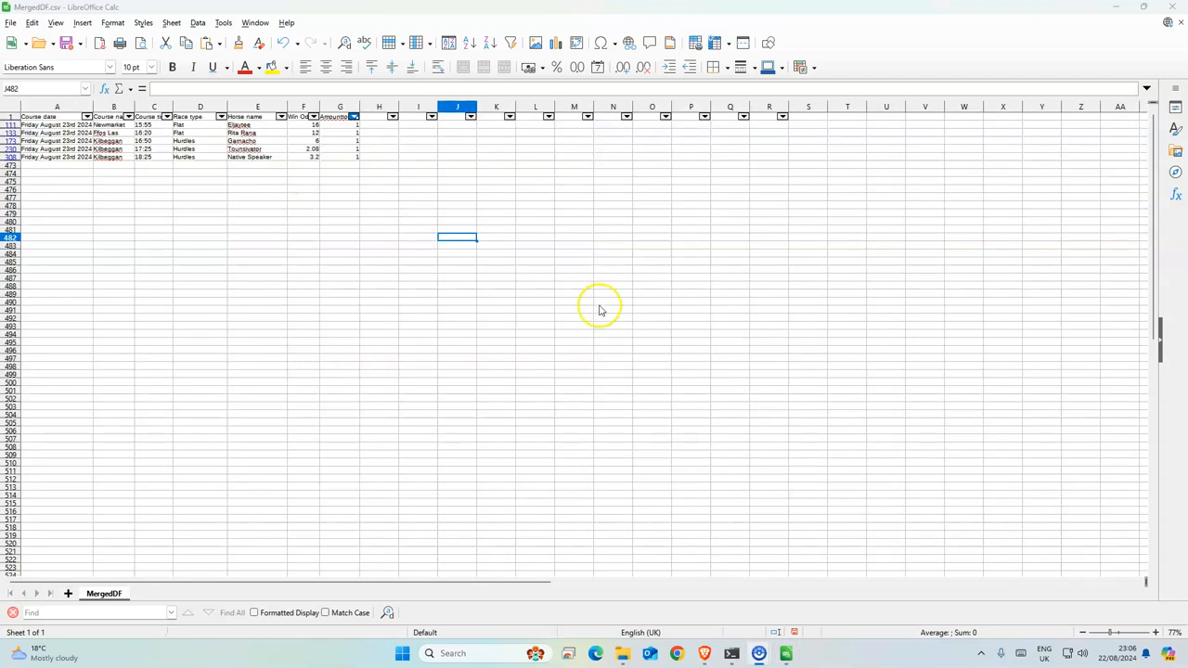
Back Eljaytee at odds 23 with a £1 stake in 15:55 Newmarket and submit
{"action": "left_click_drag", "start_coordinate": [1109, 633], "coordinate": [1124, 633]}
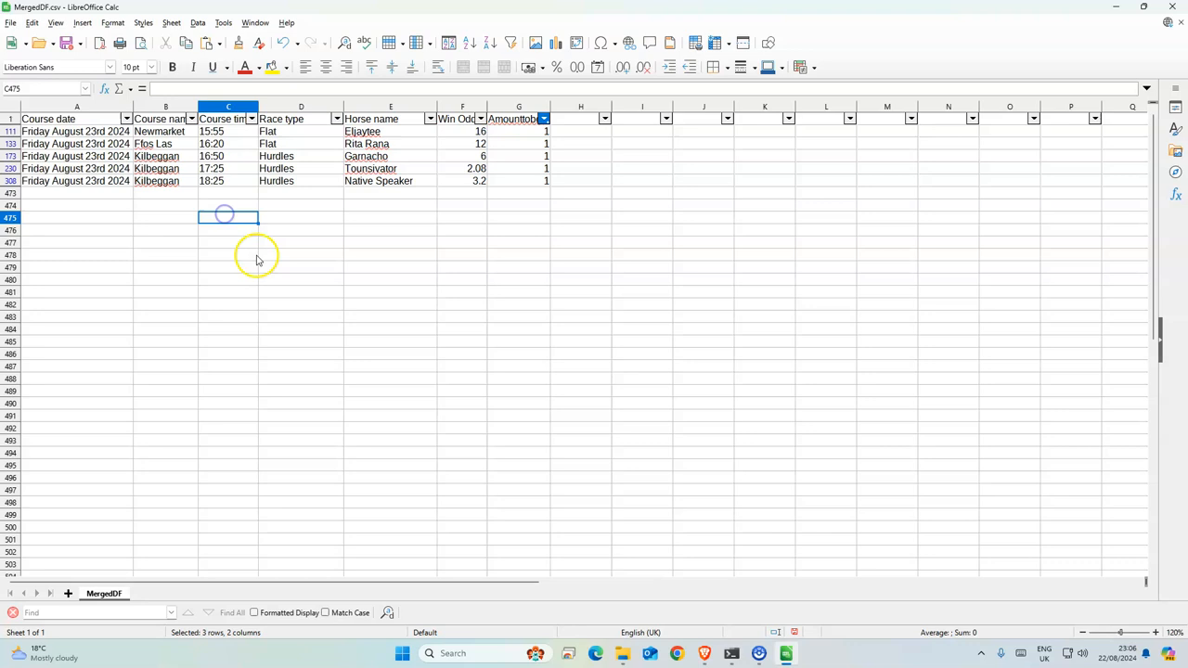
{"action": "left_click", "coordinate": [228, 255]}
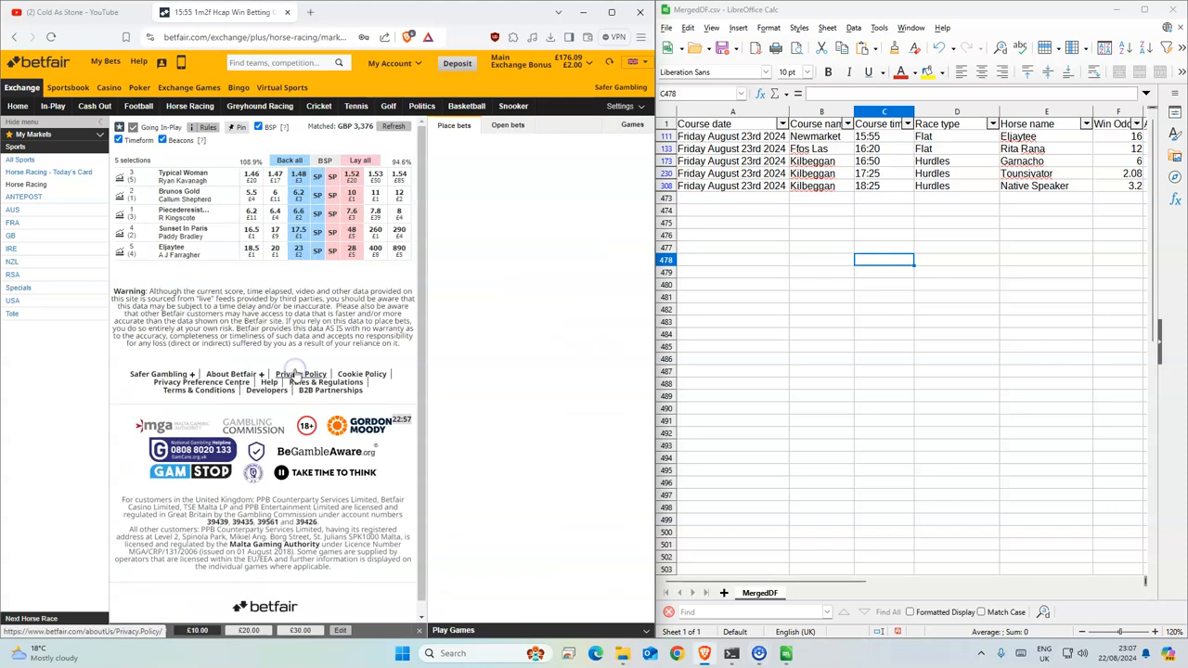
{"action": "left_click", "coordinate": [297, 304]}
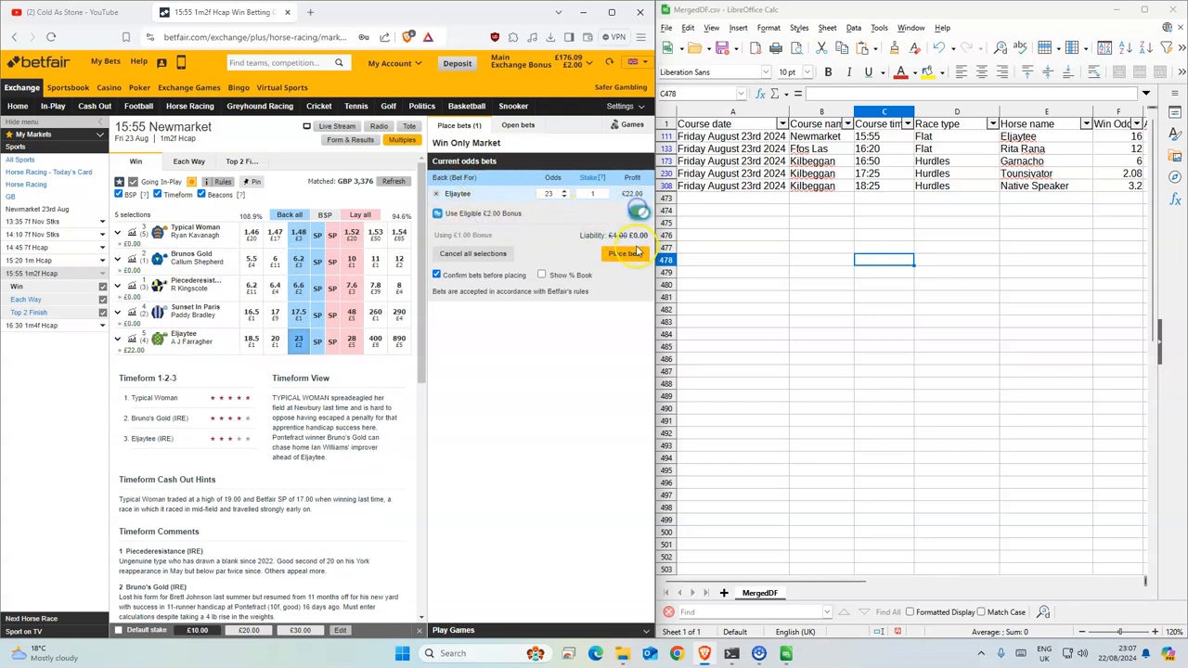
{"action": "left_click", "coordinate": [627, 252]}
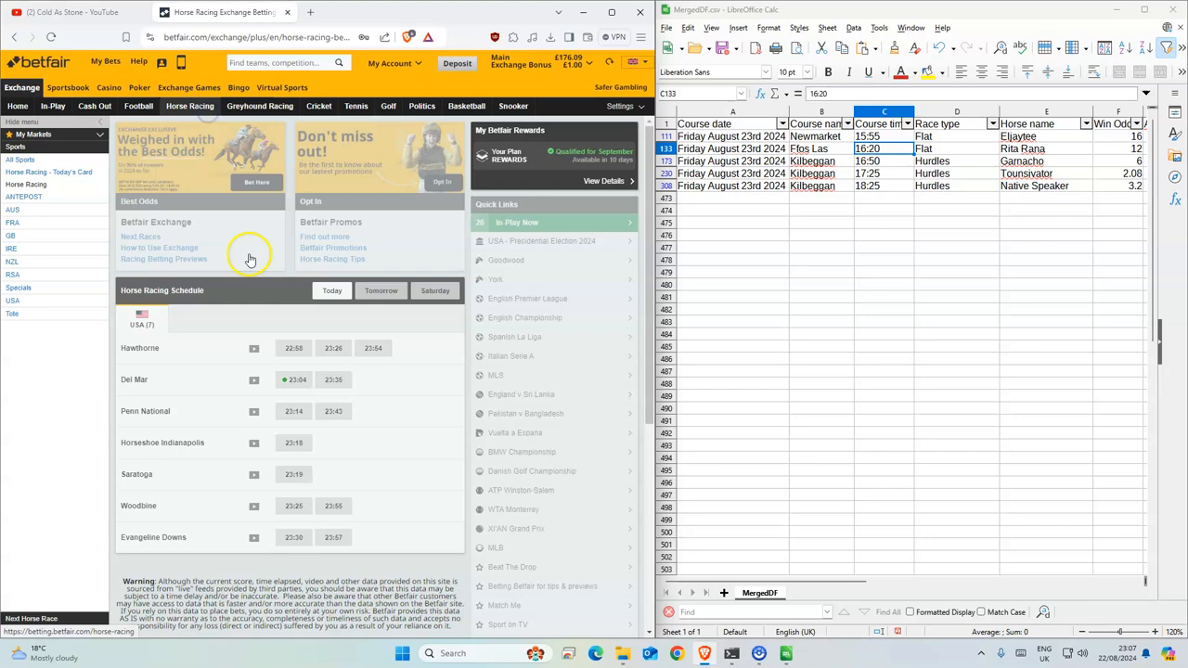
Open 16:20 Ffos Las and place a confirmed £1 back bet on Rita Rana at 14
{"action": "left_click", "coordinate": [381, 290]}
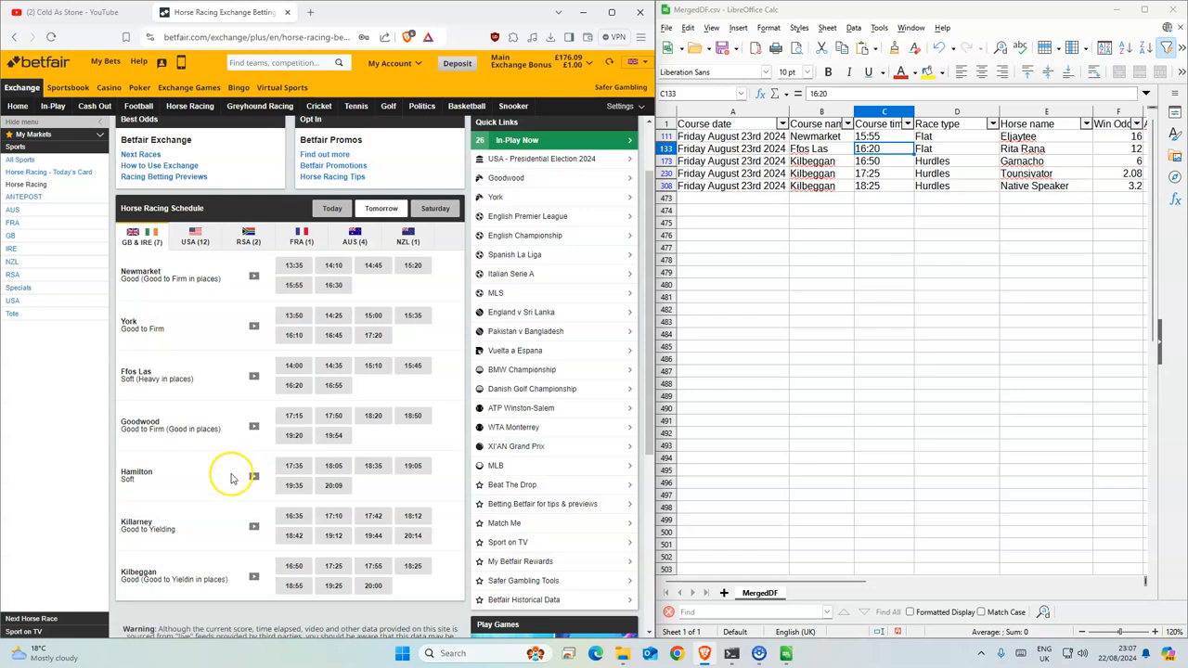
{"action": "left_click", "coordinate": [294, 385]}
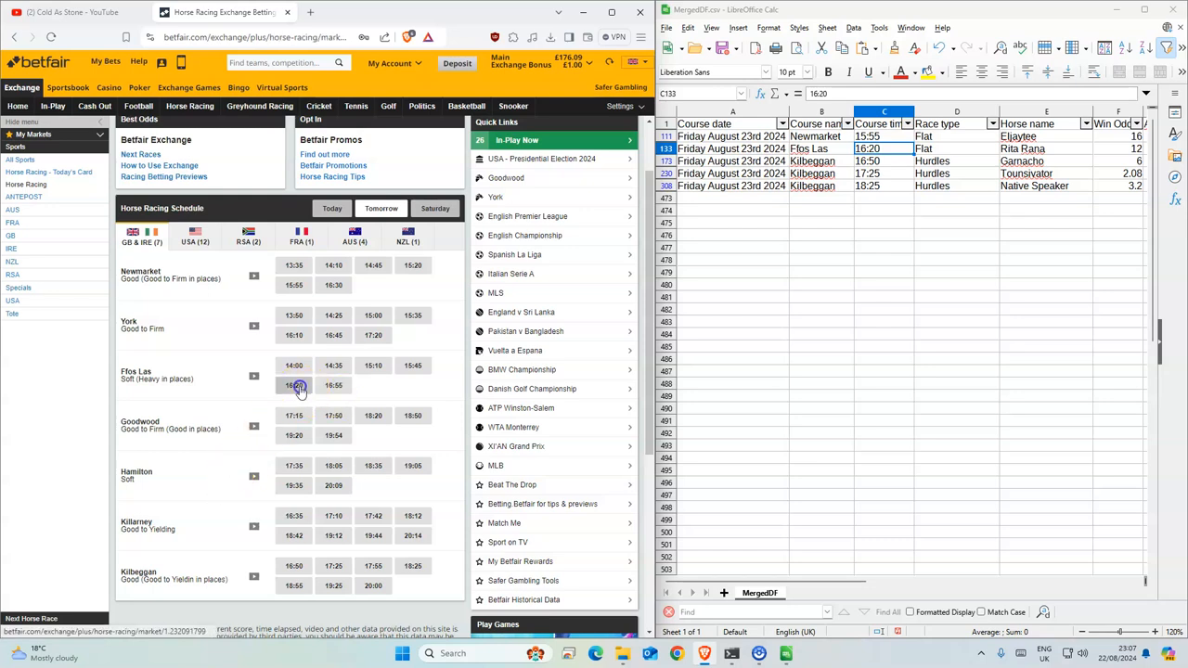
{"action": "left_click", "coordinate": [293, 386]}
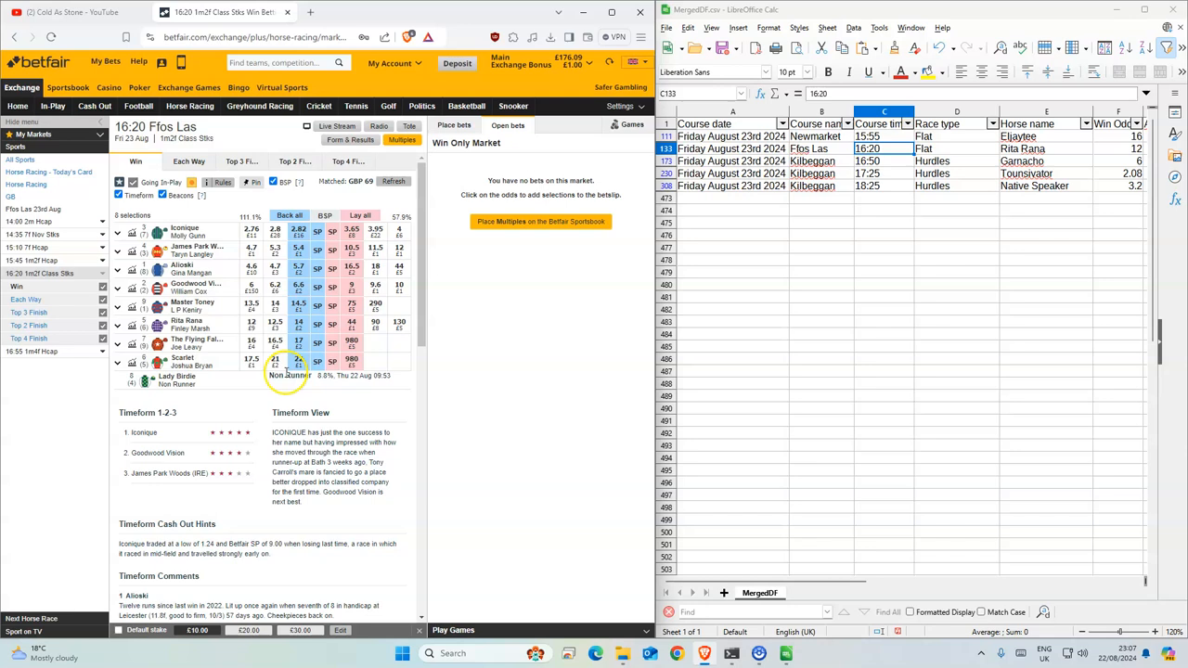
{"action": "left_click", "coordinate": [297, 323]}
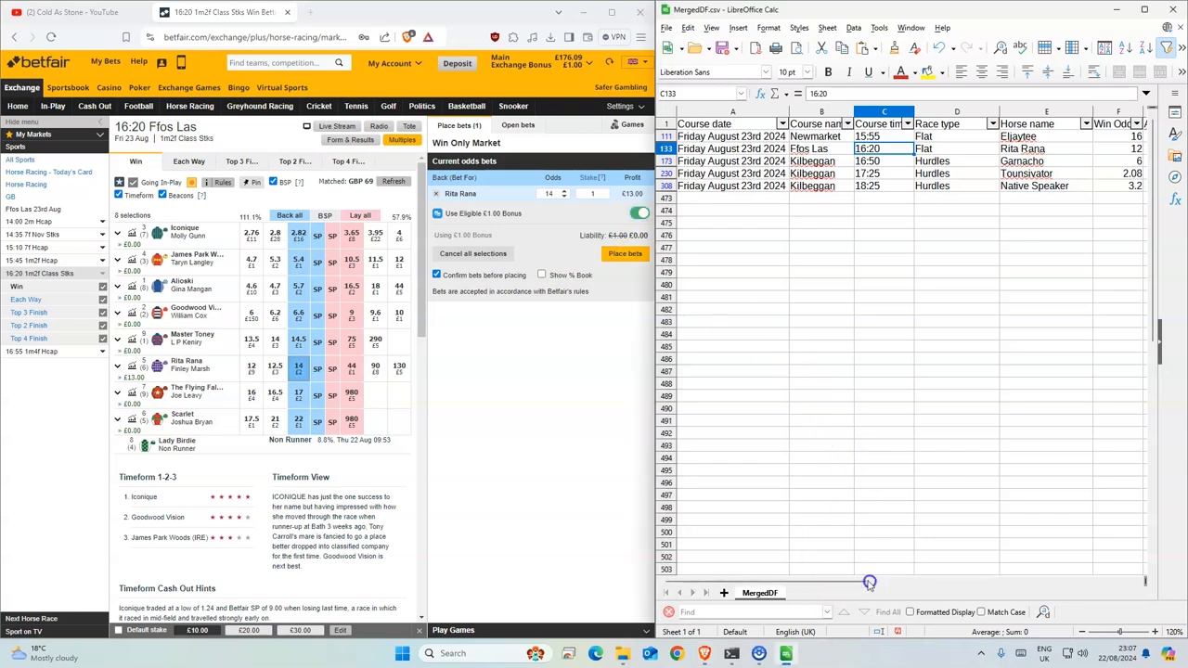
{"action": "scroll", "scroll_direction": "right", "scroll_amount": 3}
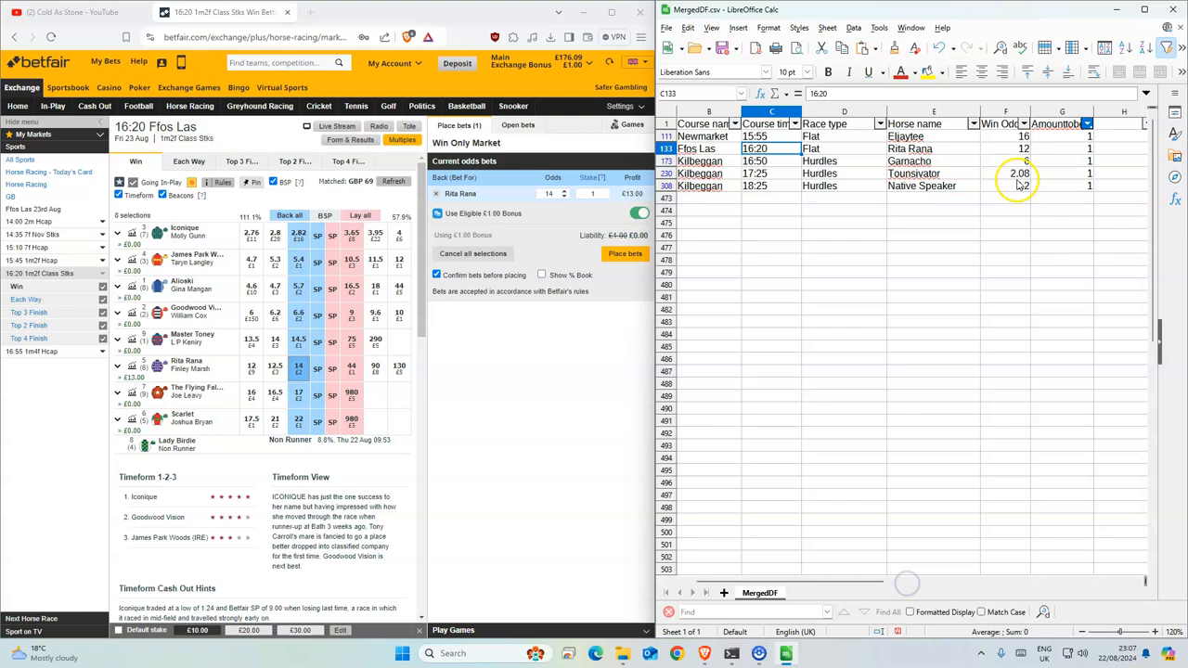
{"action": "left_click", "coordinate": [625, 253]}
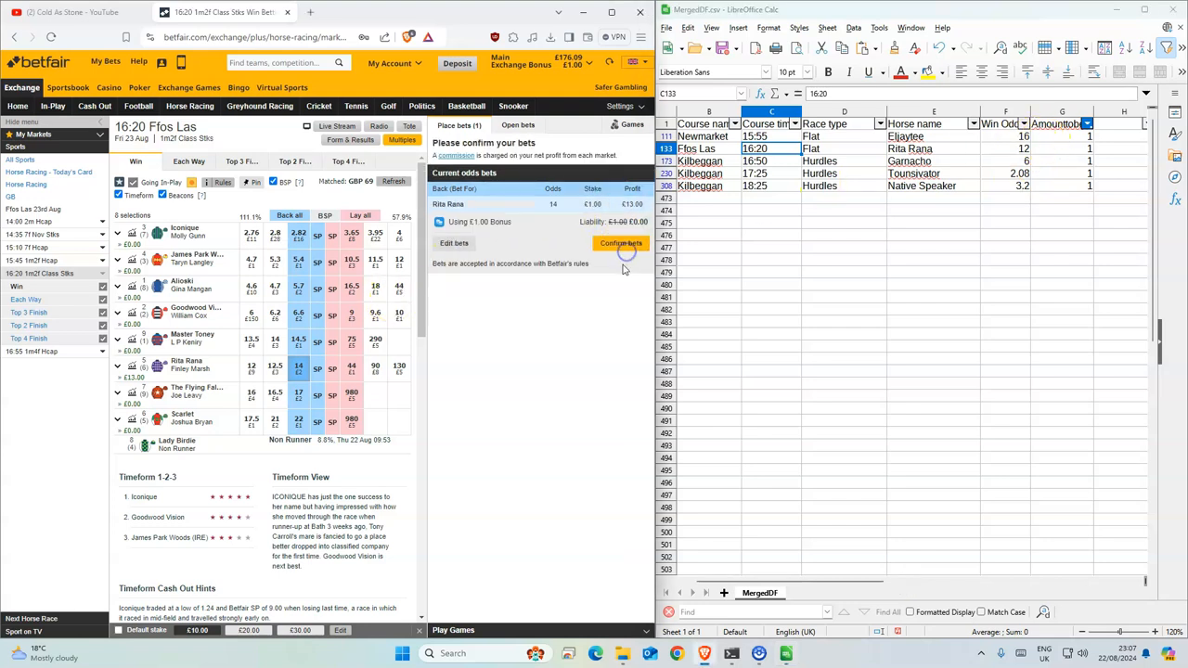
{"action": "left_click", "coordinate": [620, 242]}
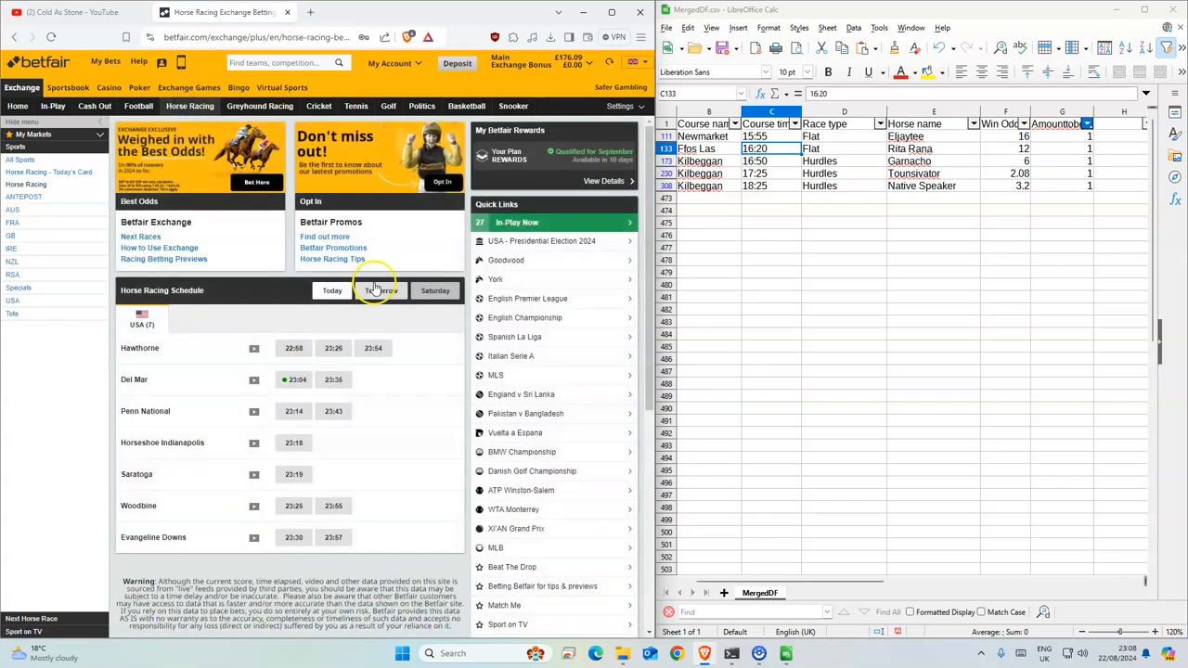
From tomorrow's schedule, place and confirm a £1 back bet on Garnacho at 6.8 in 16:50 Kilbeggan
{"action": "left_click", "coordinate": [381, 166]}
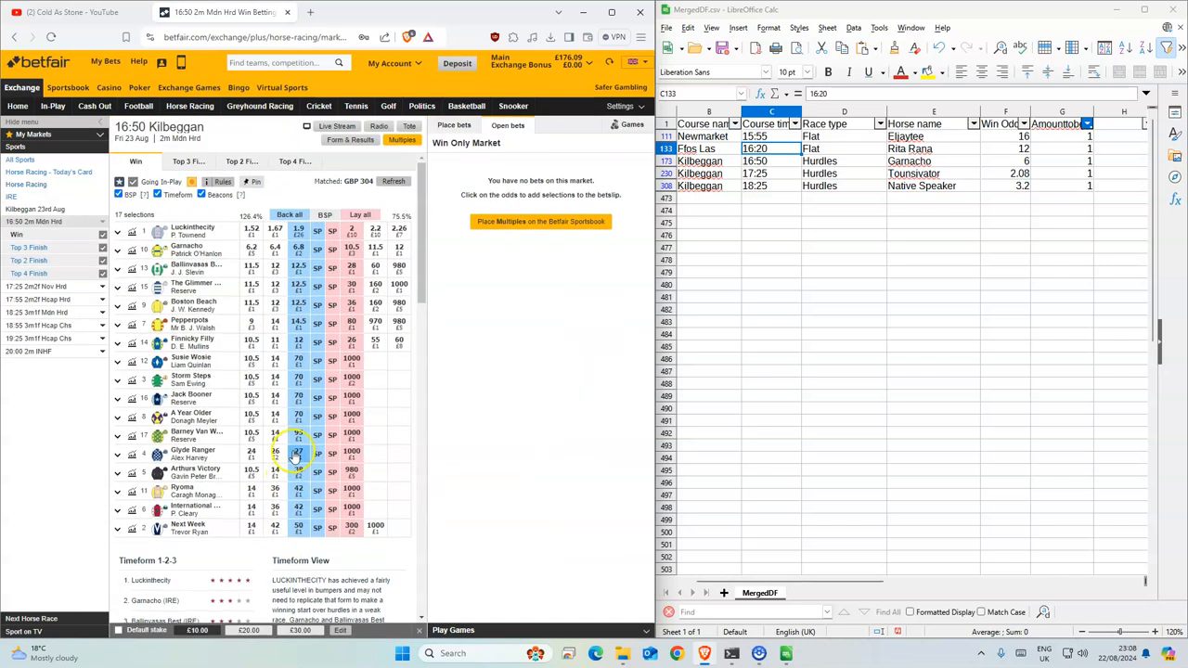
{"action": "left_click", "coordinate": [297, 269]}
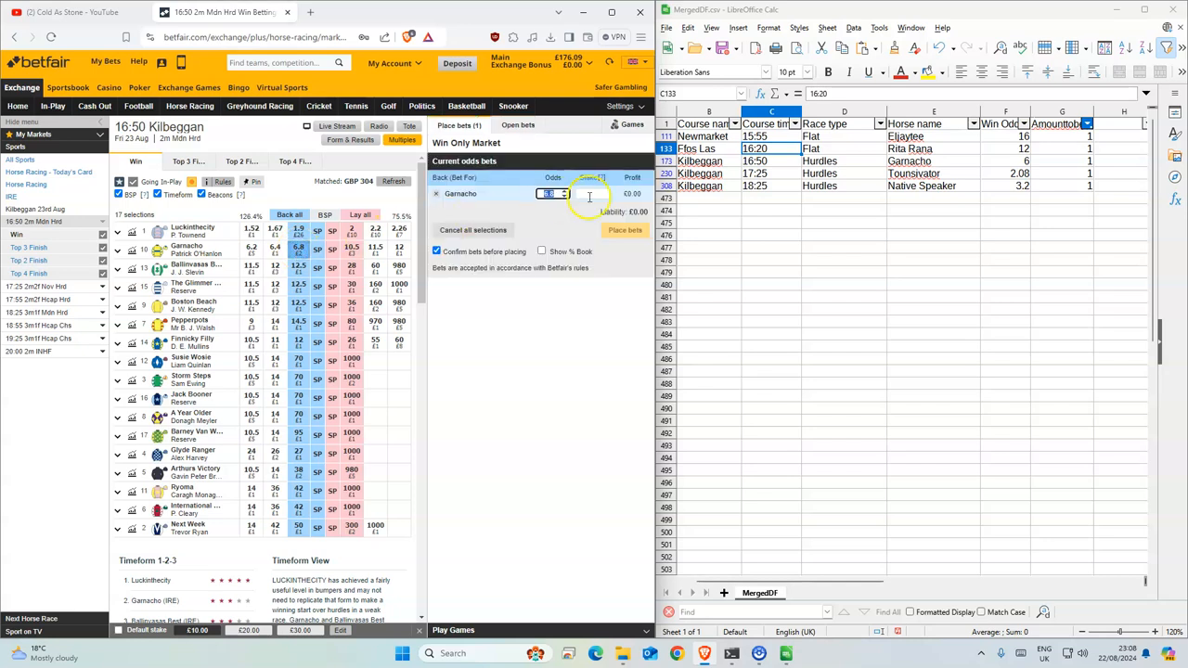
{"action": "left_click", "coordinate": [625, 229]}
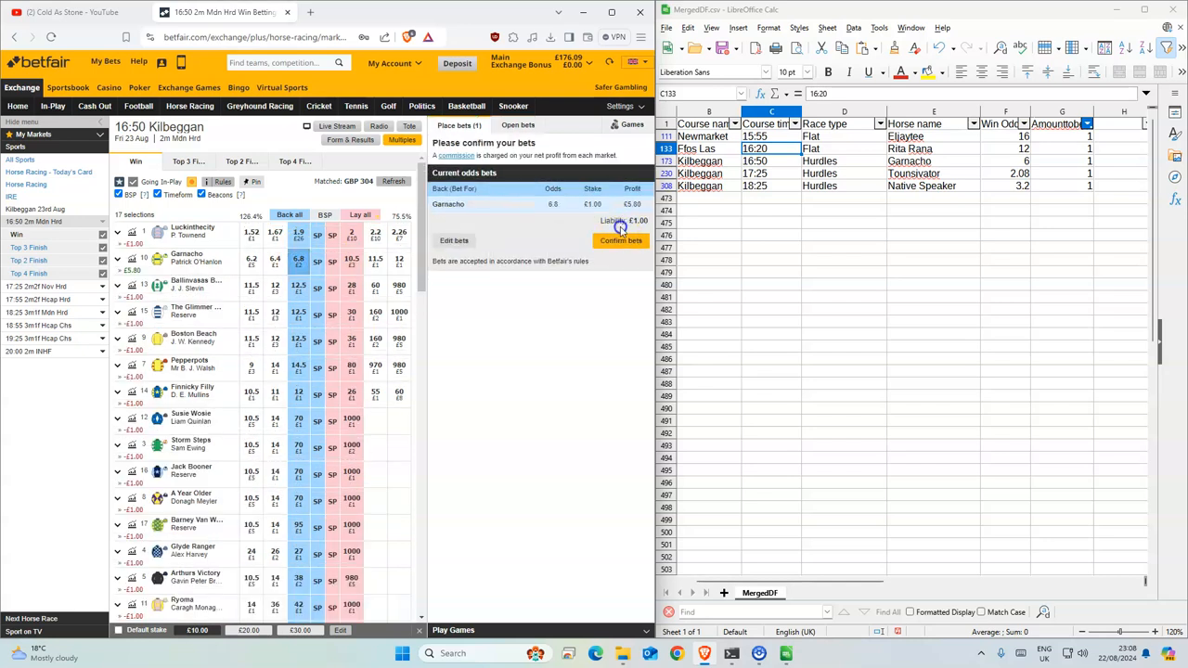
{"action": "left_click", "coordinate": [621, 240]}
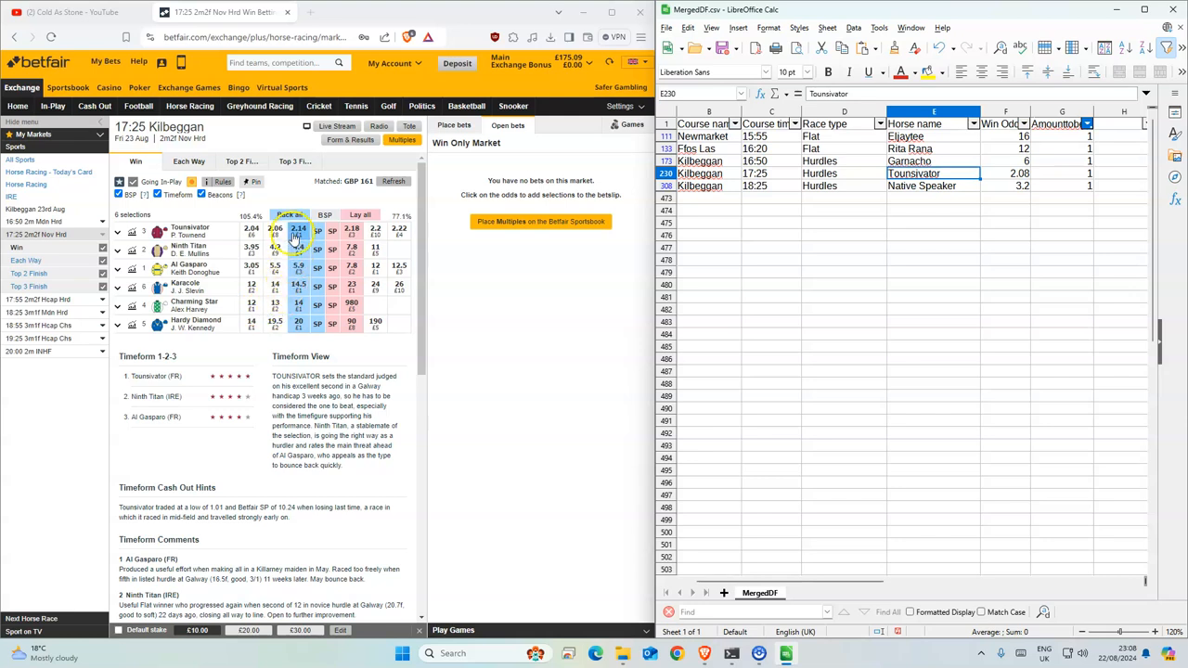
Place £1 back bets on Tounsivator at 2.14 and Native Speaker at 3.25
{"action": "left_click", "coordinate": [298, 228]}
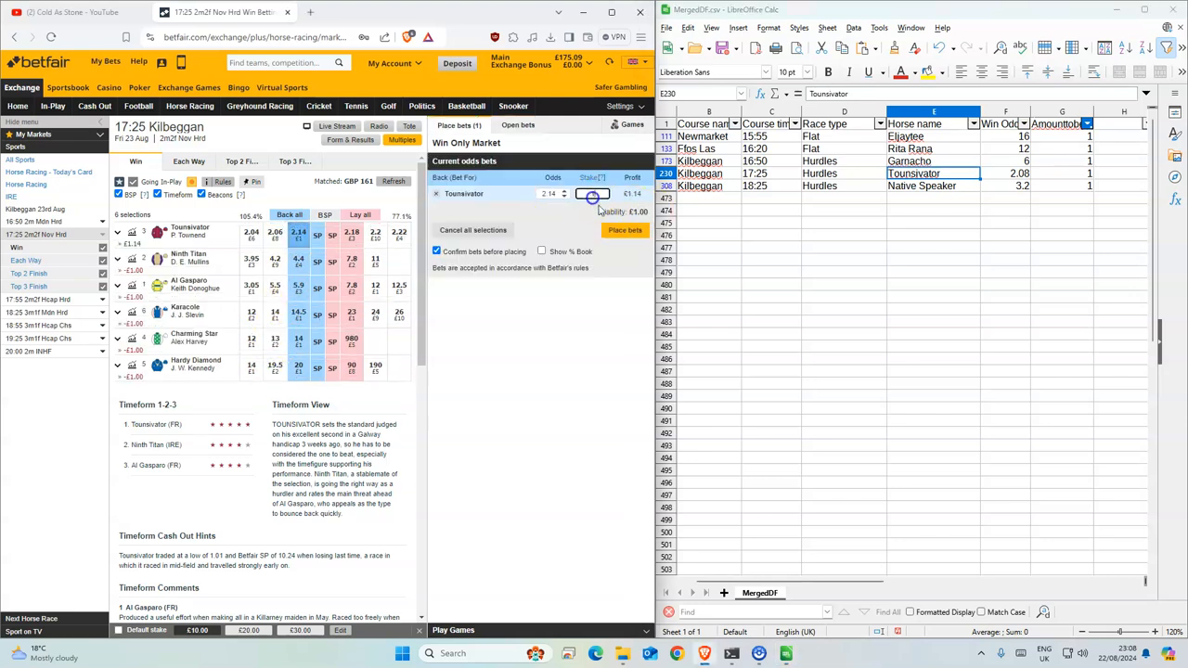
{"action": "left_click", "coordinate": [625, 229]}
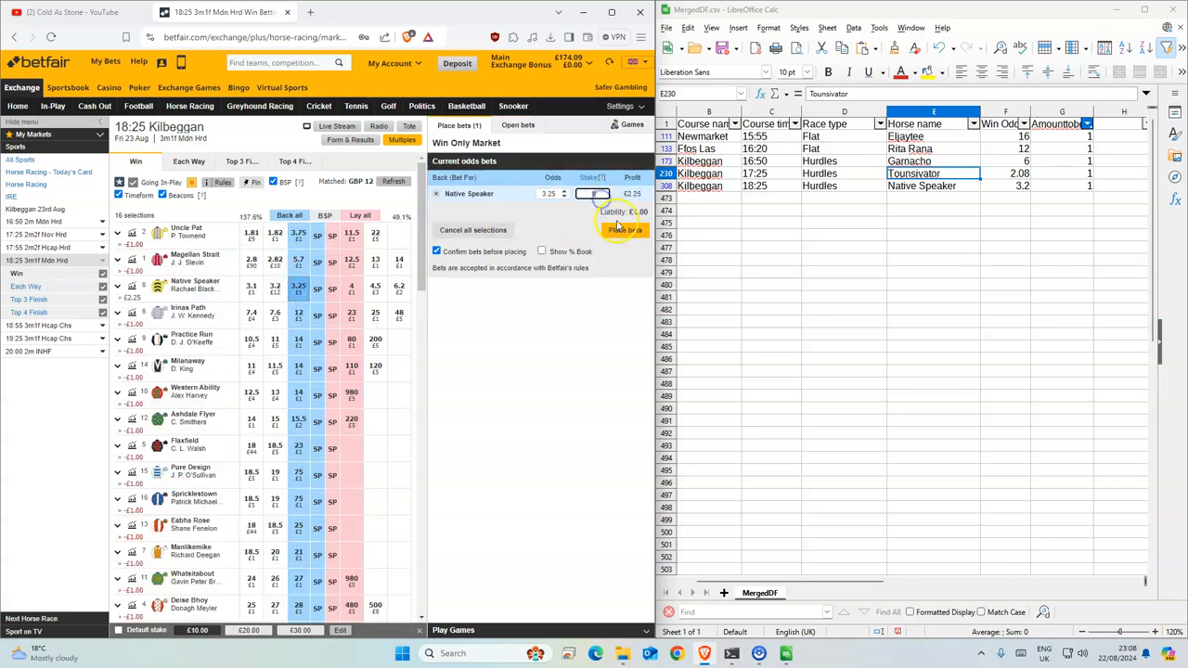
{"action": "left_click", "coordinate": [623, 229]}
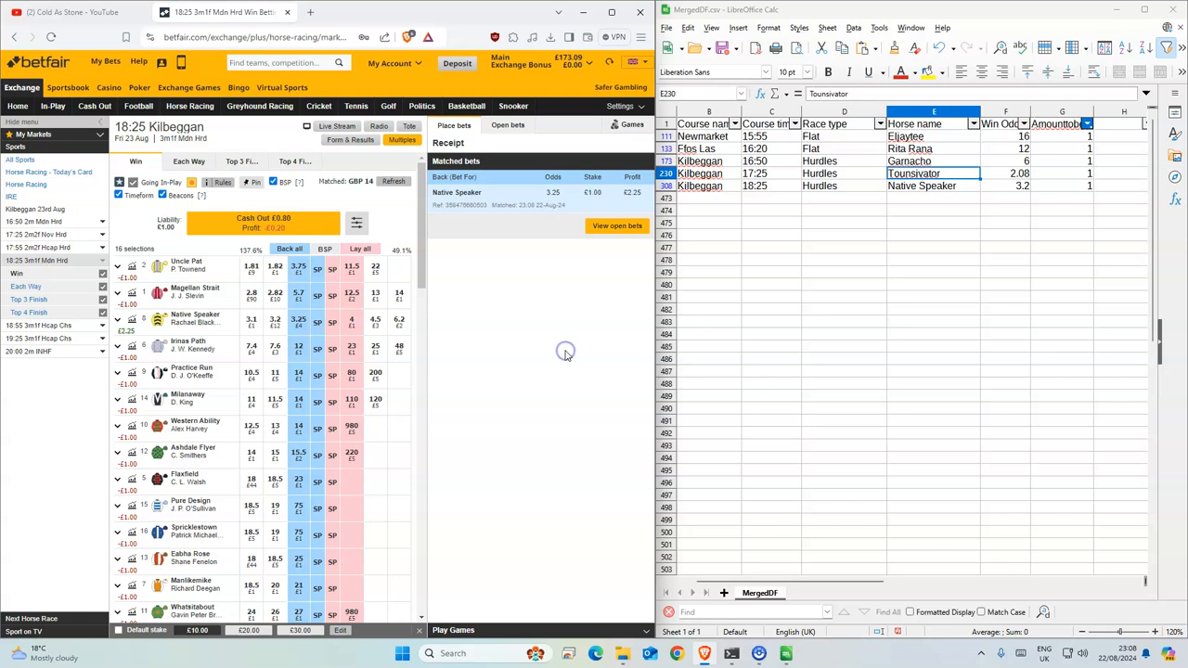
{"action": "mouse_move", "coordinate": [488, 413]}
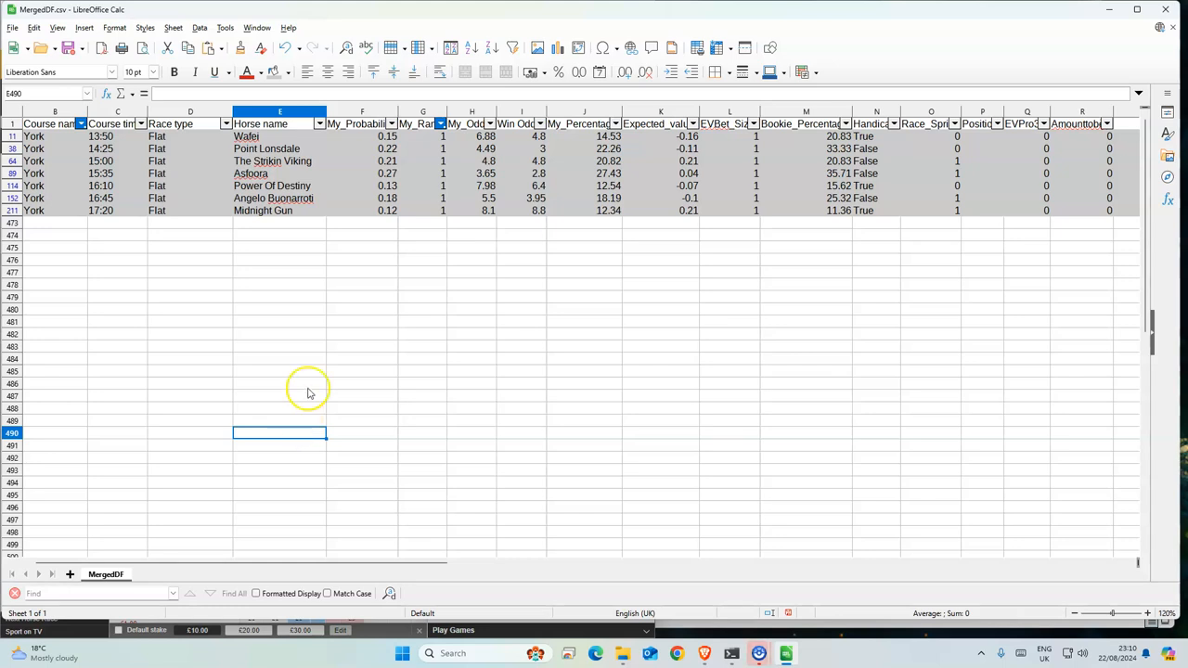
{"action": "mouse_move", "coordinate": [381, 274]}
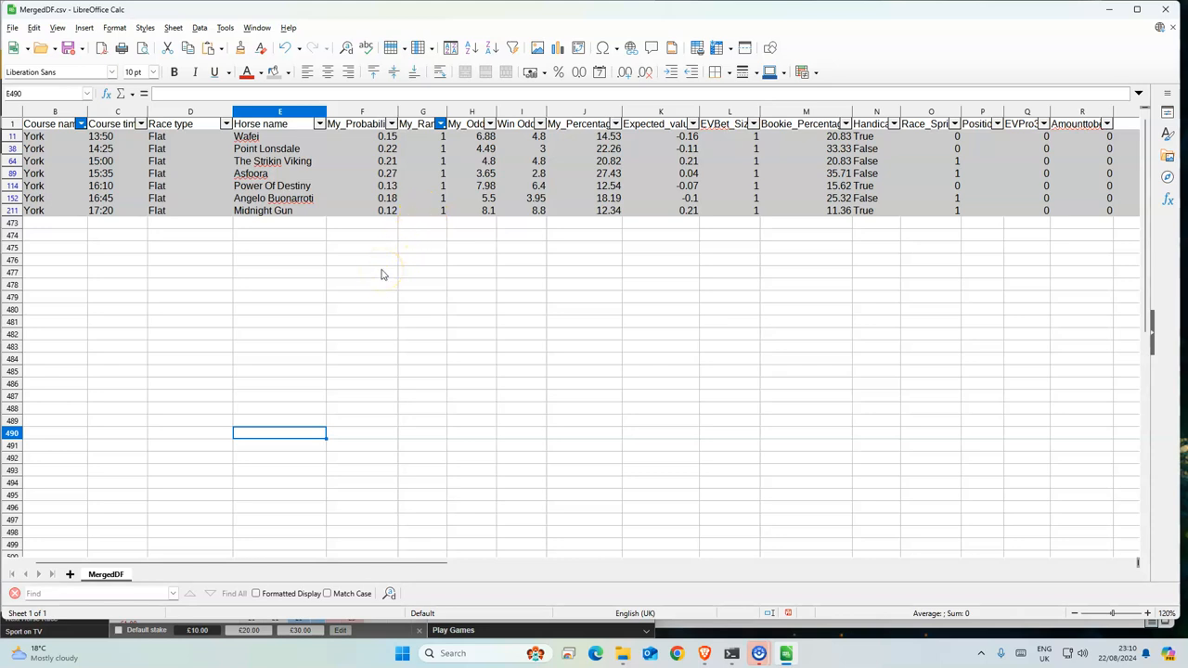
{"action": "mouse_move", "coordinate": [367, 204]}
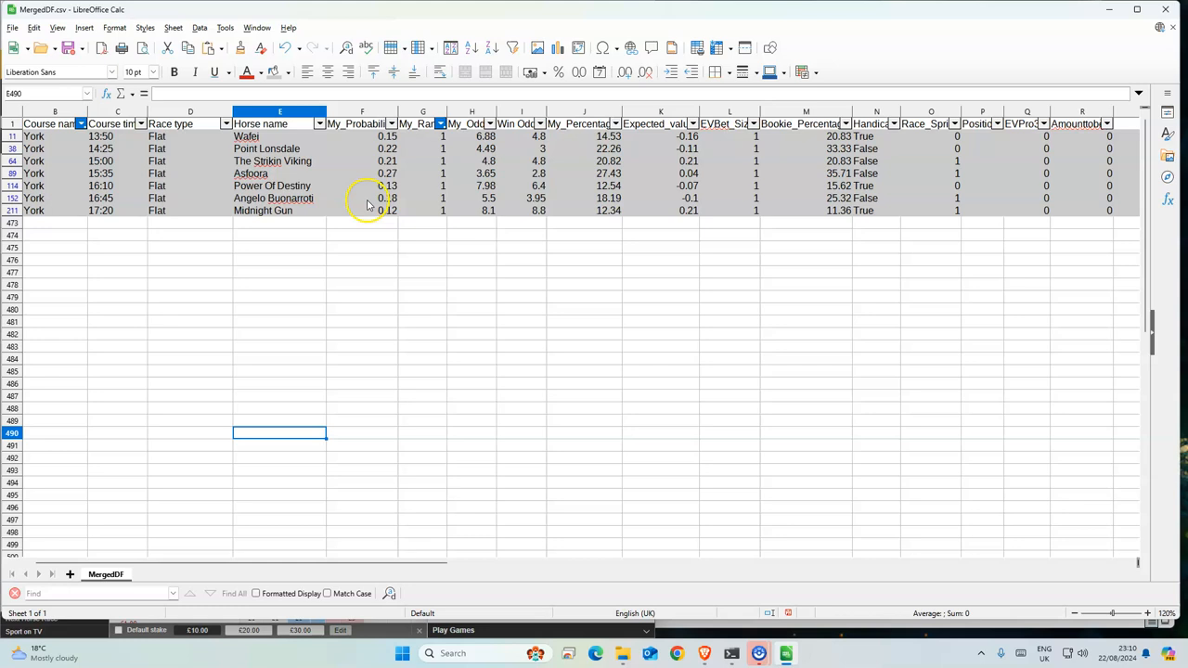
{"action": "mouse_move", "coordinate": [353, 229]}
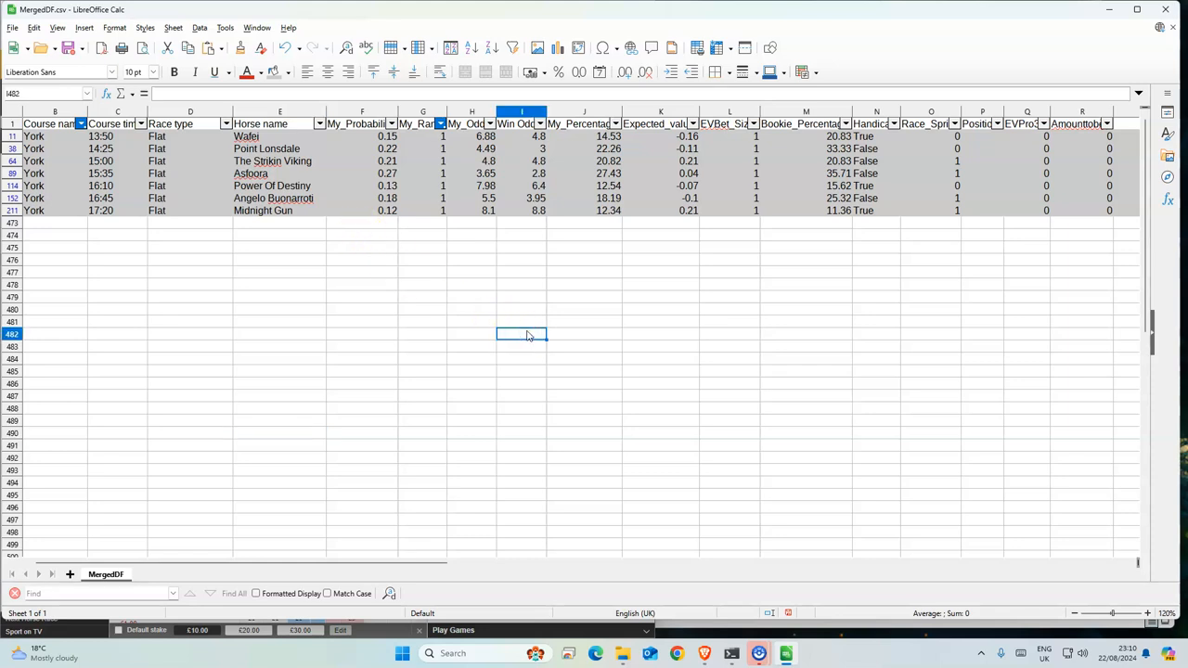
{"action": "mouse_move", "coordinate": [545, 243]}
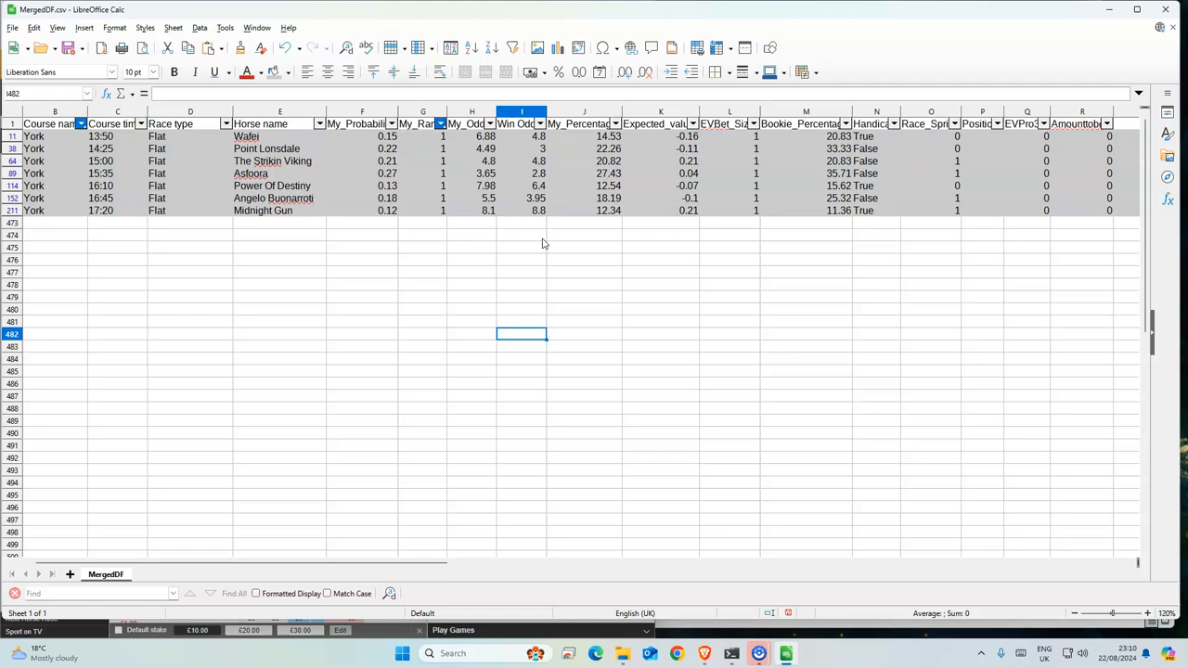
Inspect the filtered York selections sheet in the maximised Calc window
{"action": "left_click", "coordinate": [278, 285]}
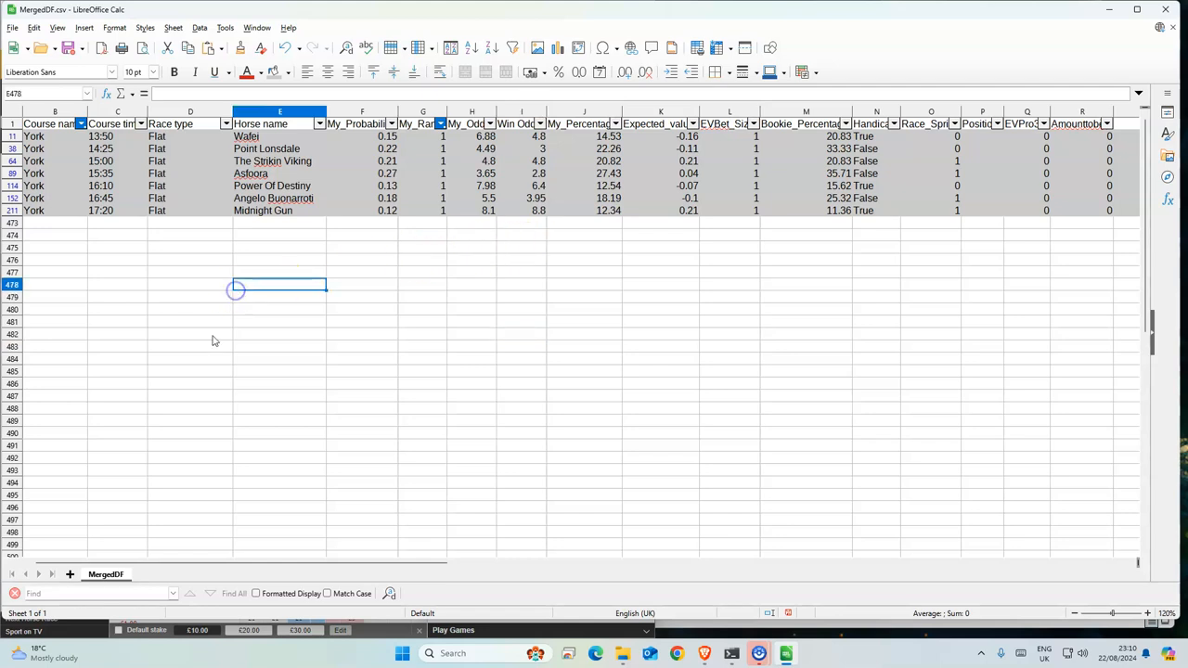